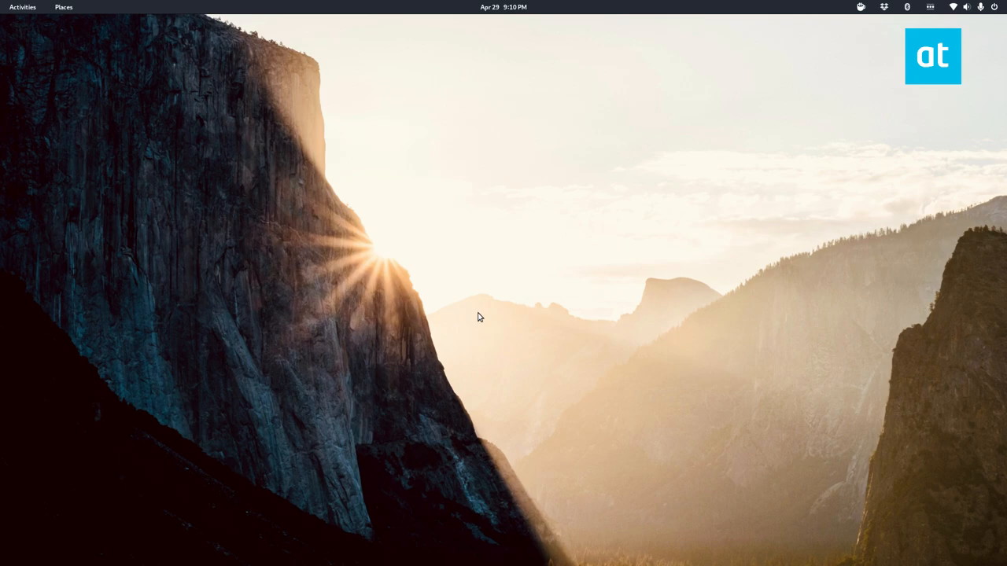
# - Launch Kdenlive from the GNOME Activities search to get a new untitled project
pyautogui.click(22, 7)
pyautogui.write('kd')
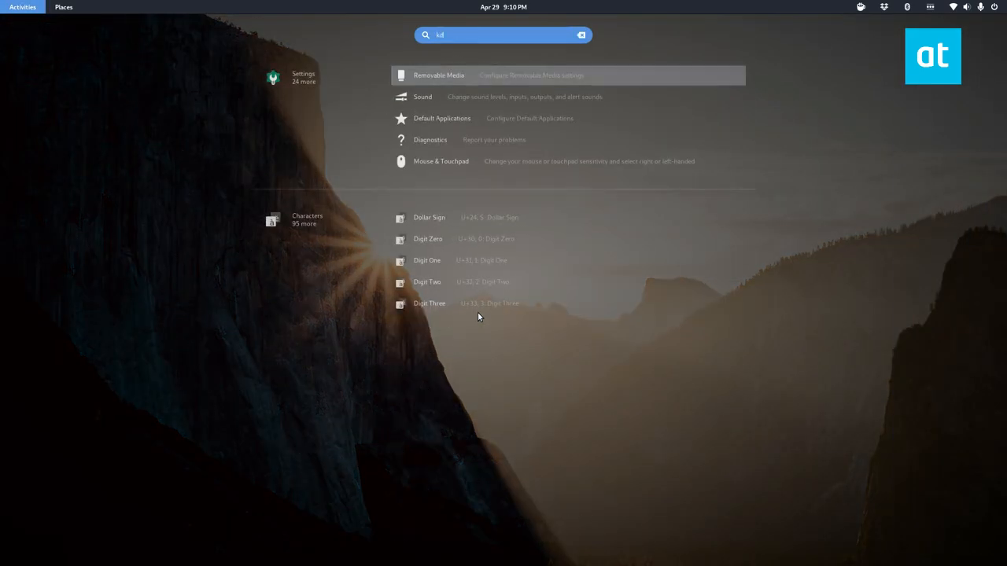
pyautogui.press('Escape')
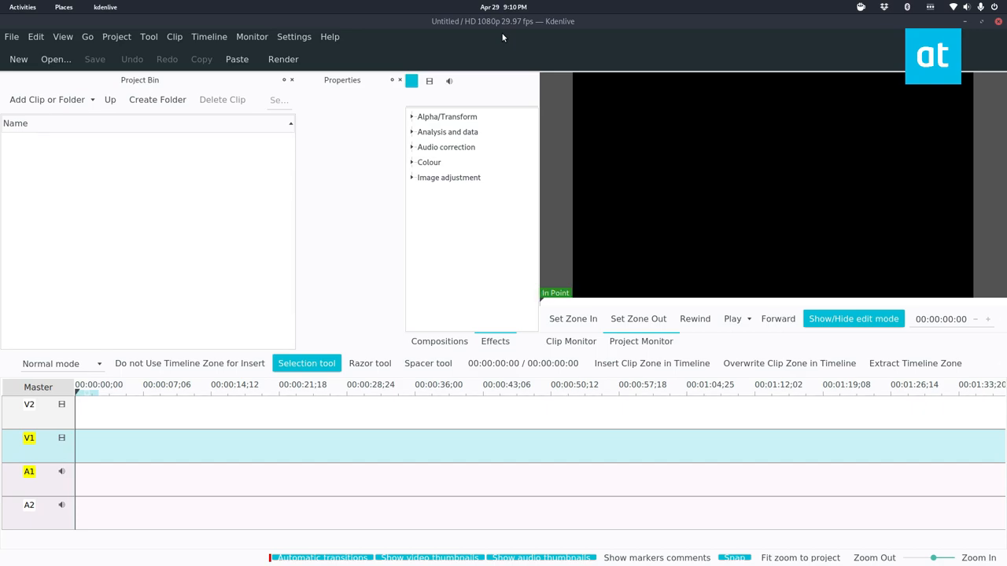
pyautogui.moveTo(406, 54)
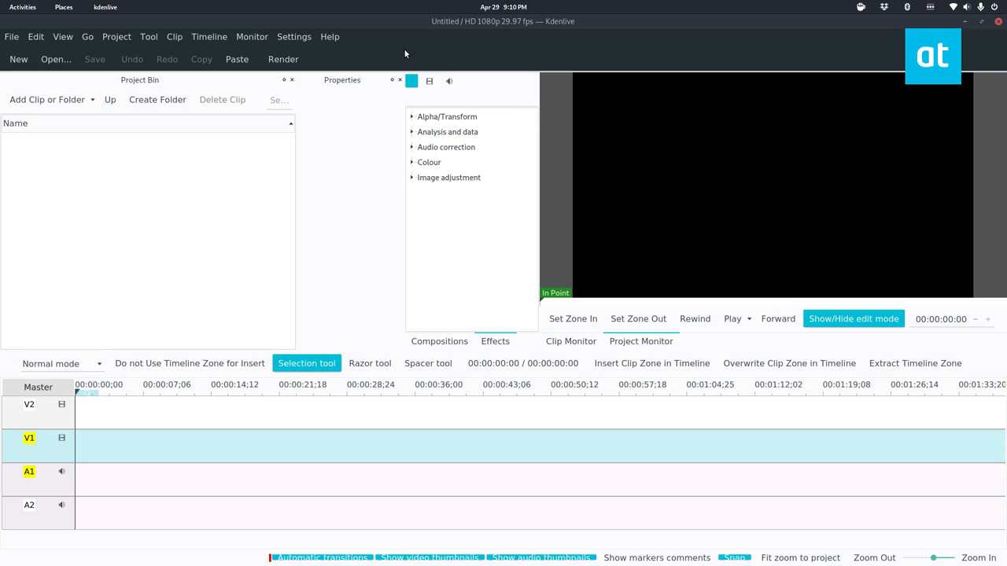
# - From Home > Videos in Files, bring the Opera settings backup video into Kdenlive's project bin
pyautogui.click(62, 6)
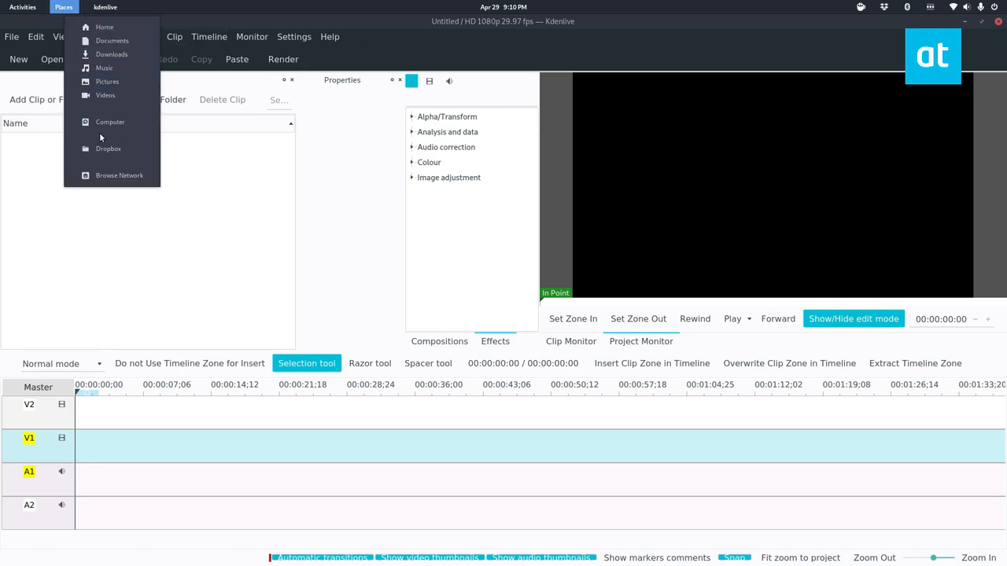
pyautogui.click(104, 27)
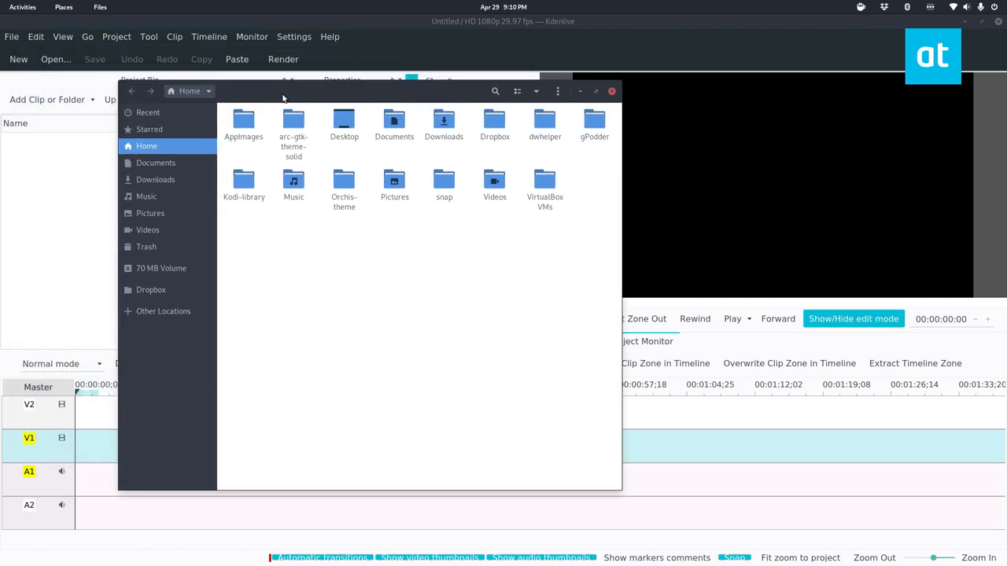
pyautogui.click(148, 230)
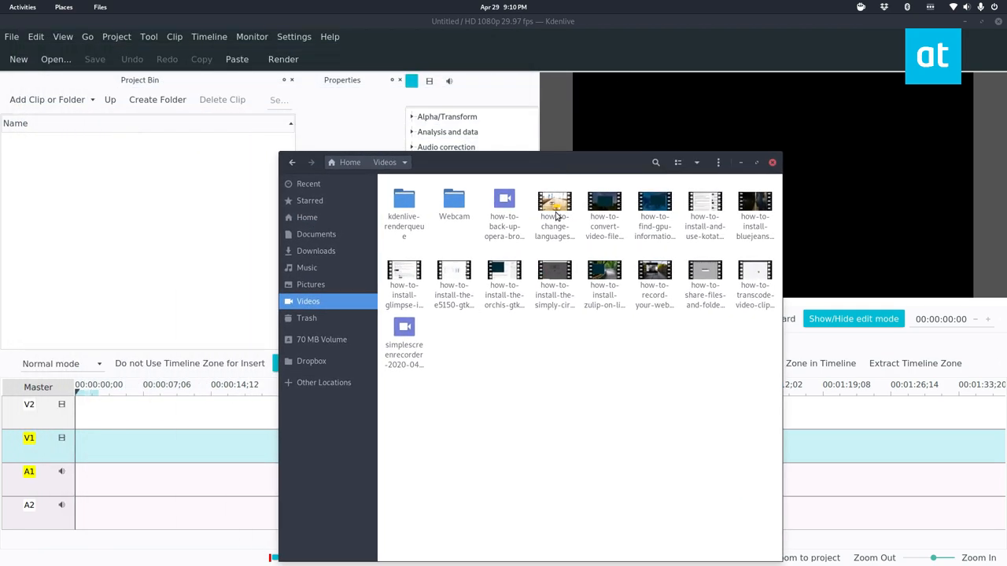
pyautogui.click(554, 207)
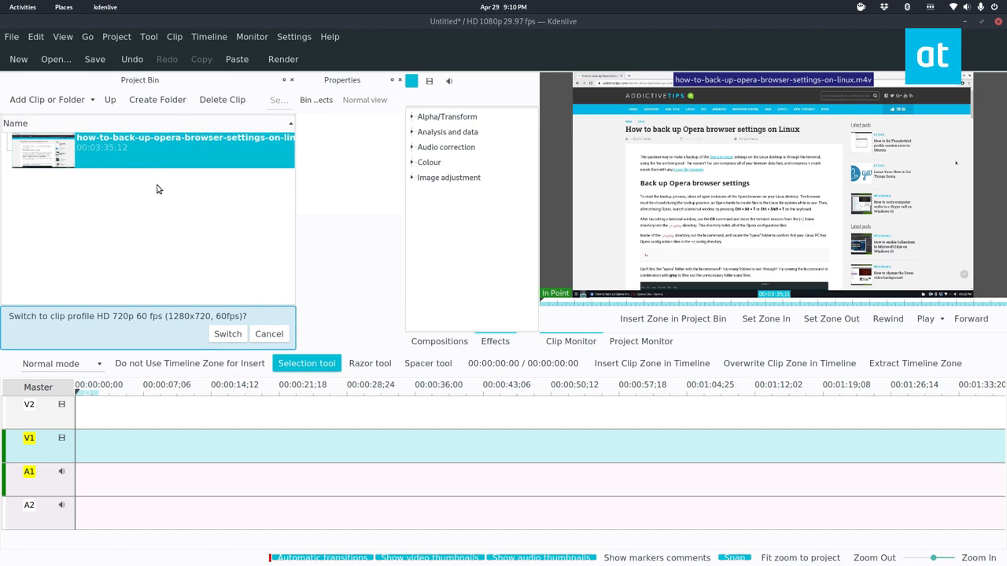
# - Add how-to-create-mount-and-burn-isos-in-linux.mp4 via Project > Add Clip into the project bin
pyautogui.click(11, 36)
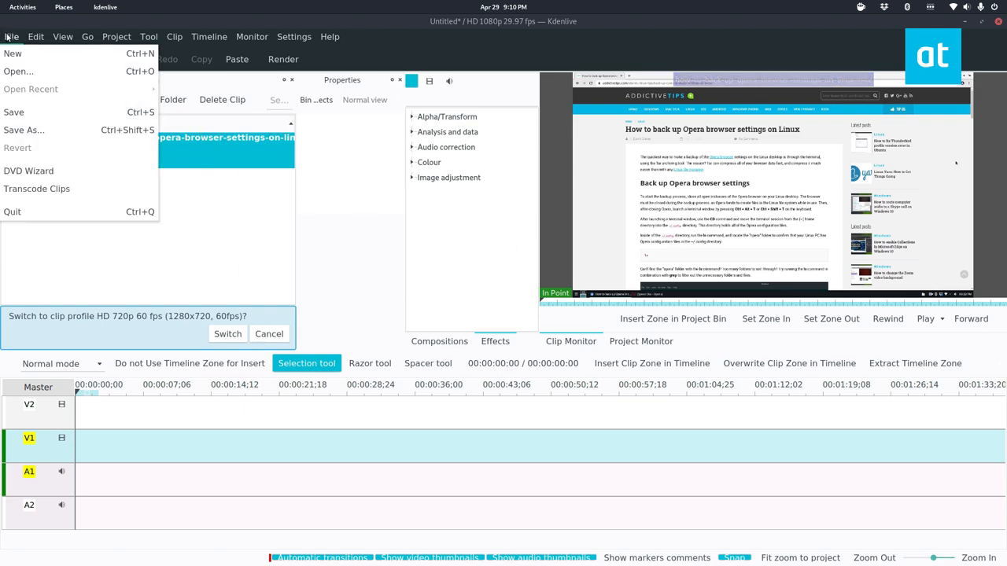
pyautogui.click(117, 36)
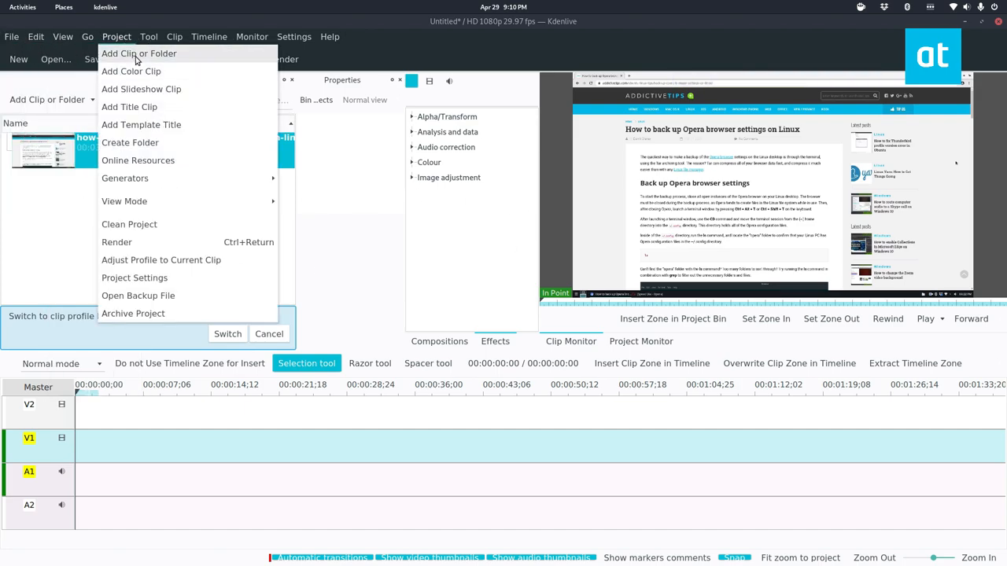
pyautogui.click(139, 54)
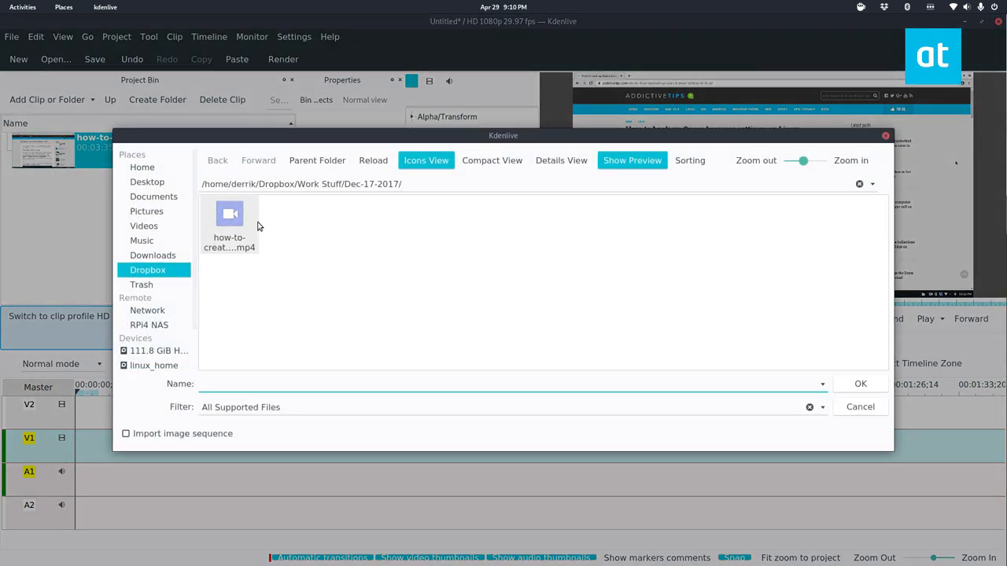
pyautogui.click(230, 220)
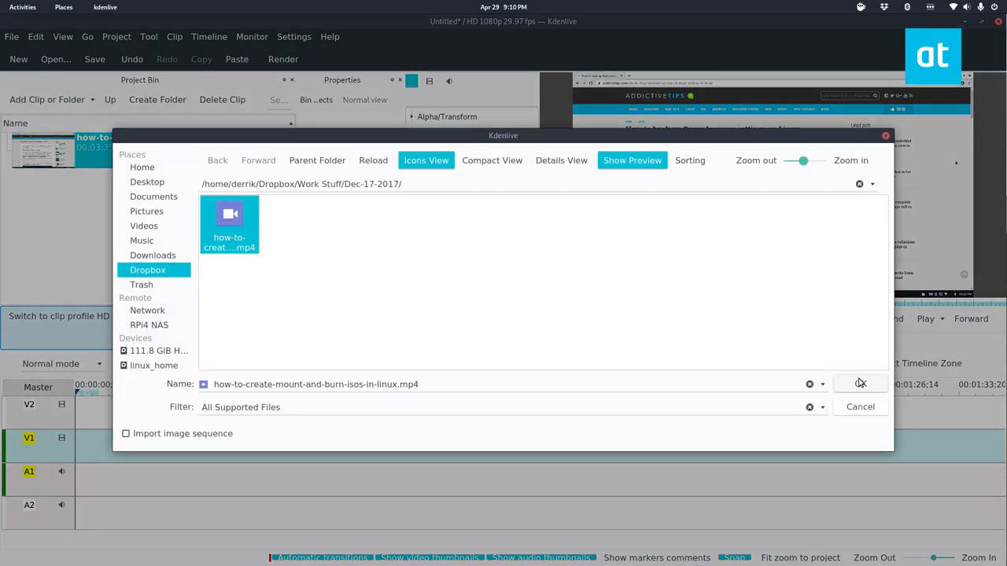
pyautogui.click(860, 384)
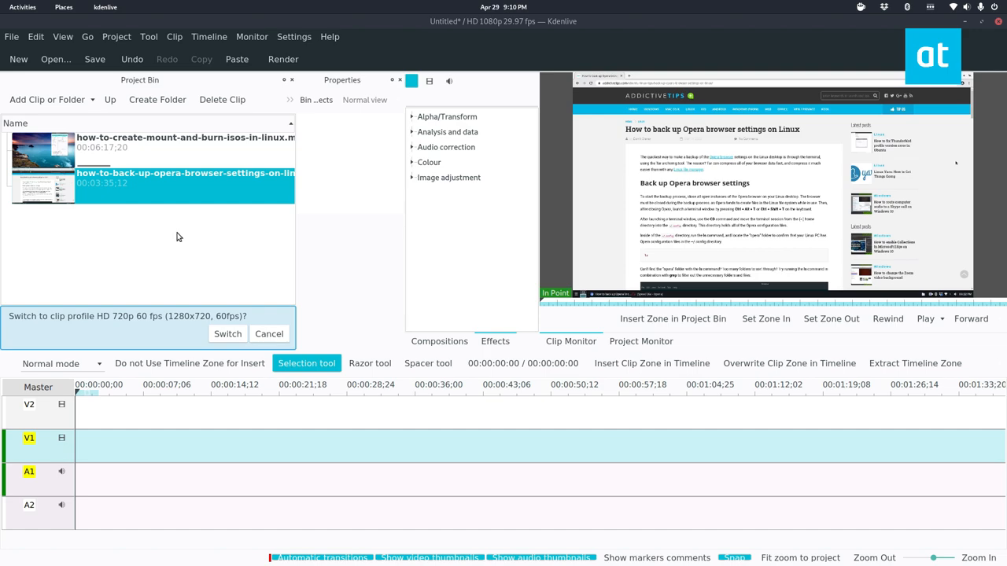
pyautogui.moveTo(52, 184)
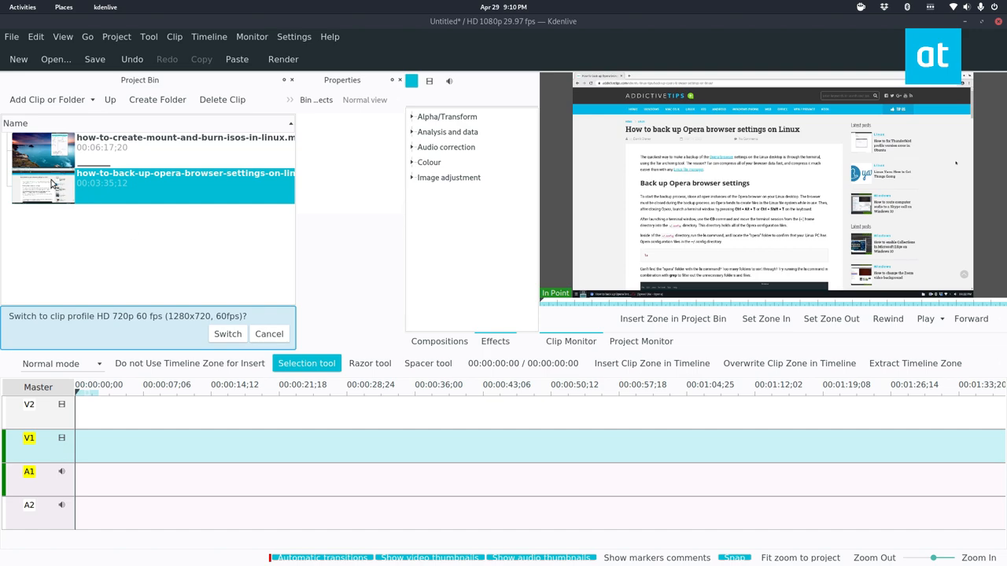
pyautogui.moveTo(55, 192)
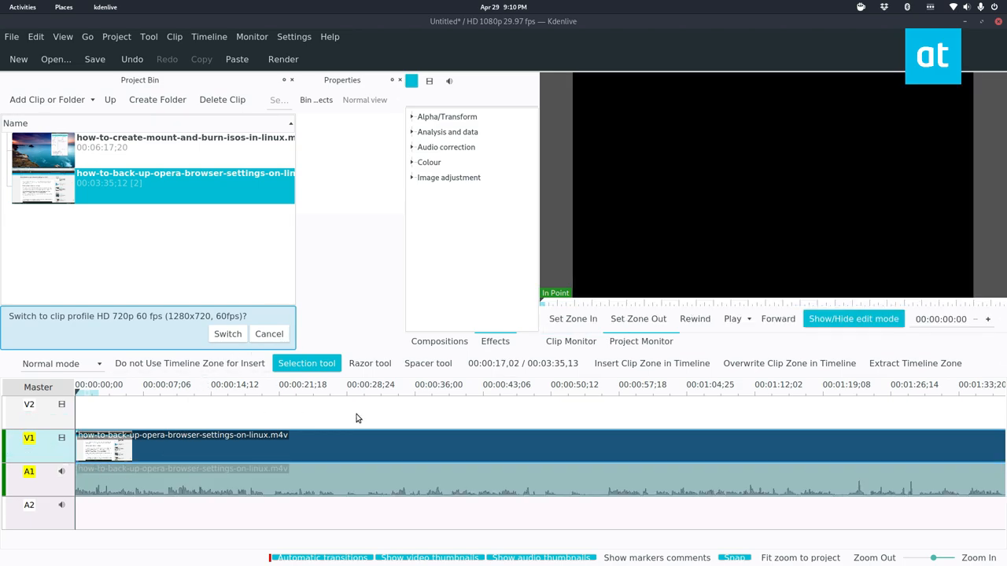
# - Place the Opera backup clip on the timeline's first video and audio tracks
pyautogui.click(61, 472)
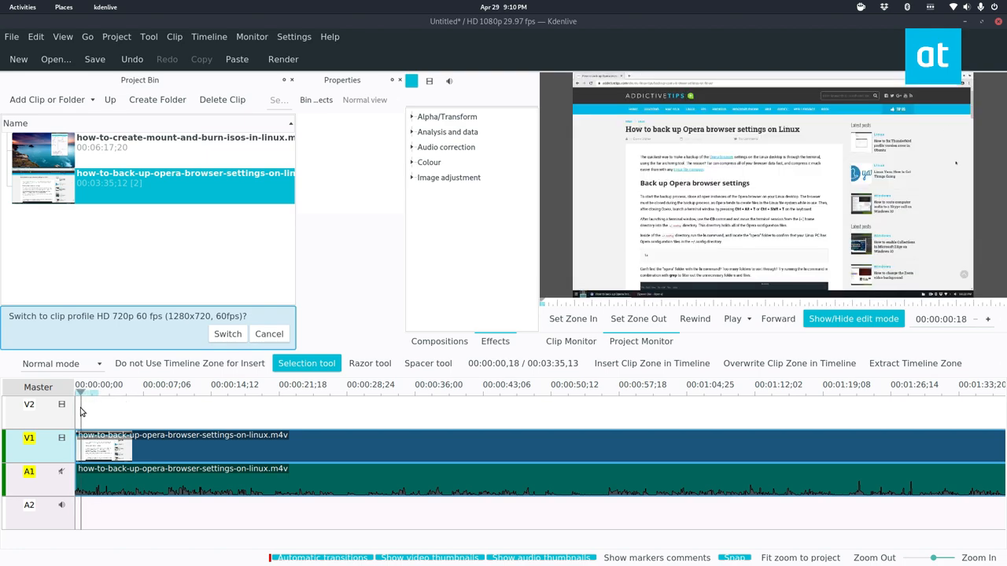
pyautogui.click(696, 318)
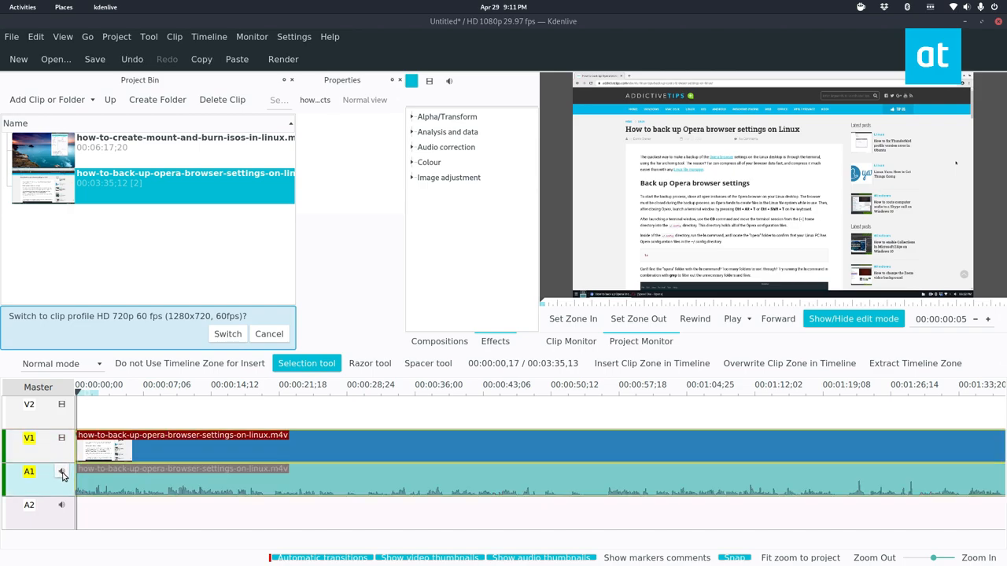
pyautogui.click(61, 472)
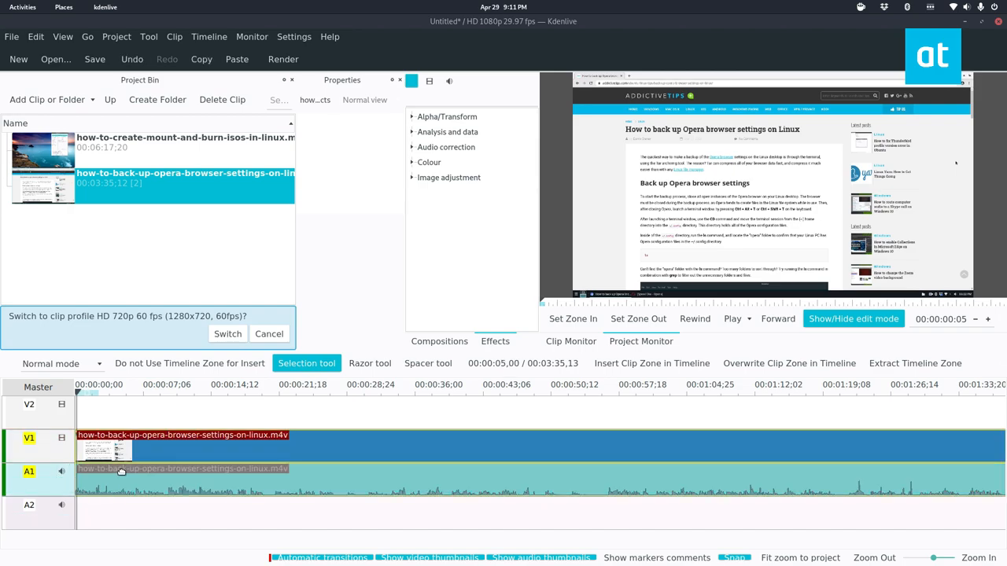
pyautogui.click(733, 317)
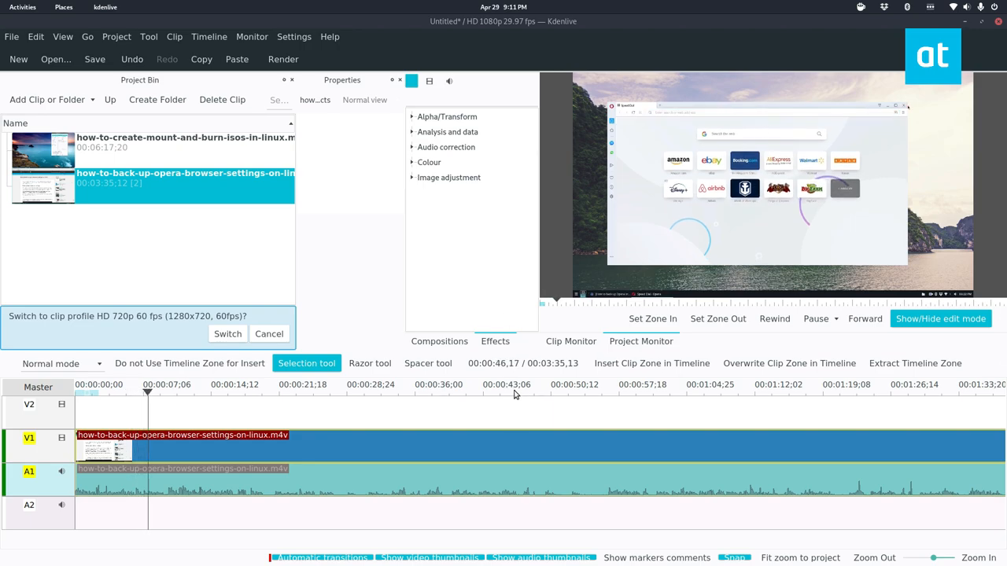
# - Move the playhead around the ruler until it sits at 00:01:17:17
pyautogui.click(636, 384)
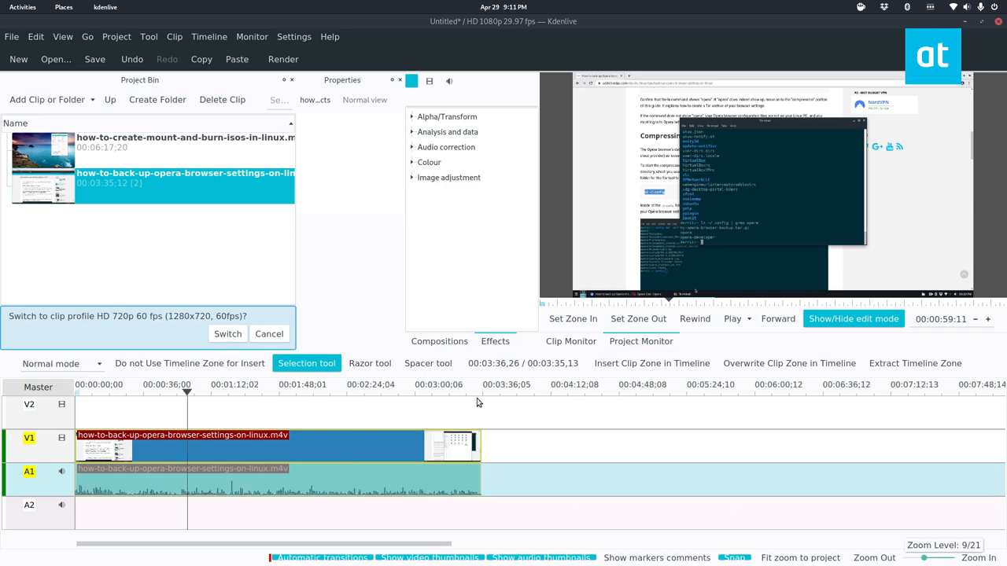
pyautogui.click(299, 384)
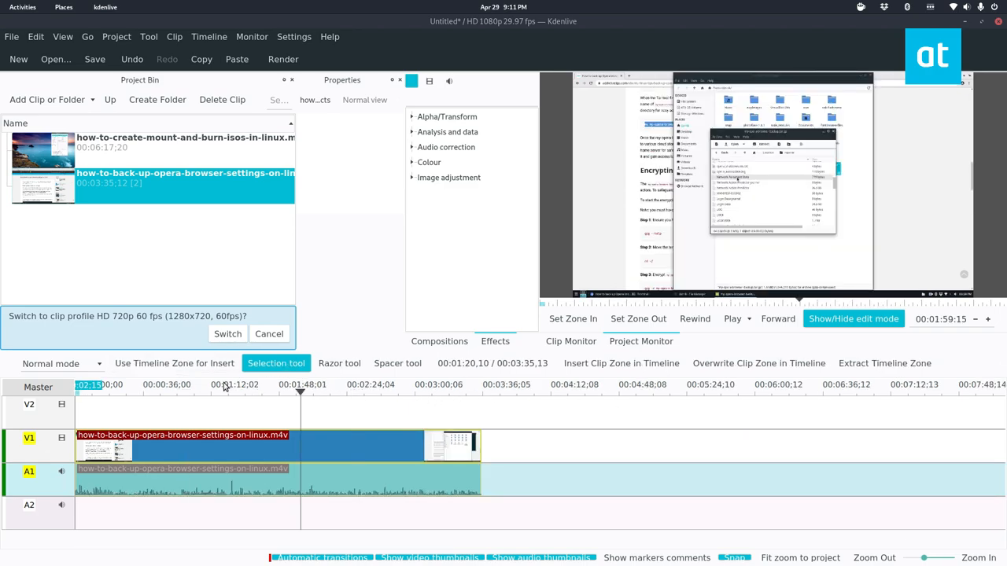
pyautogui.click(370, 384)
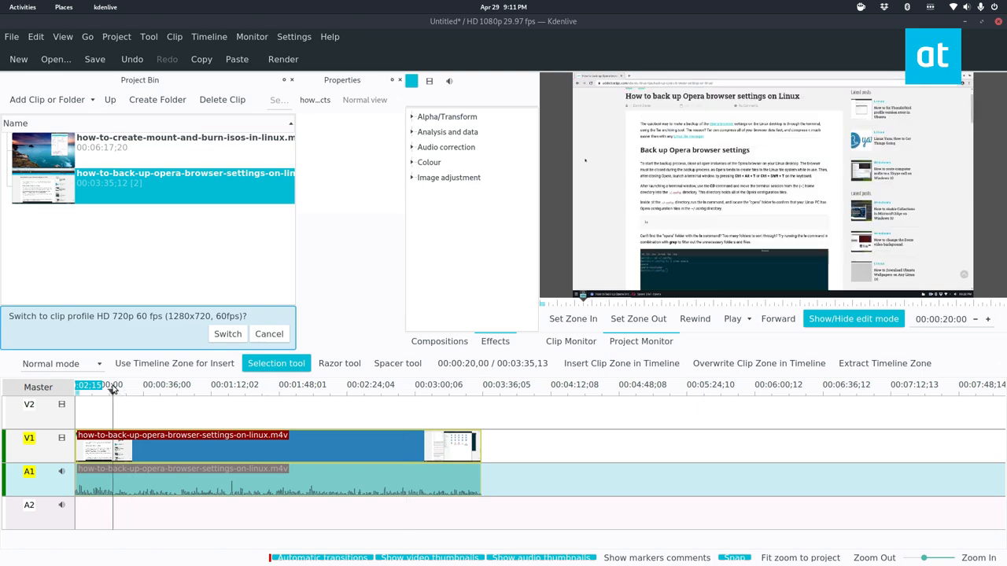
pyautogui.click(732, 318)
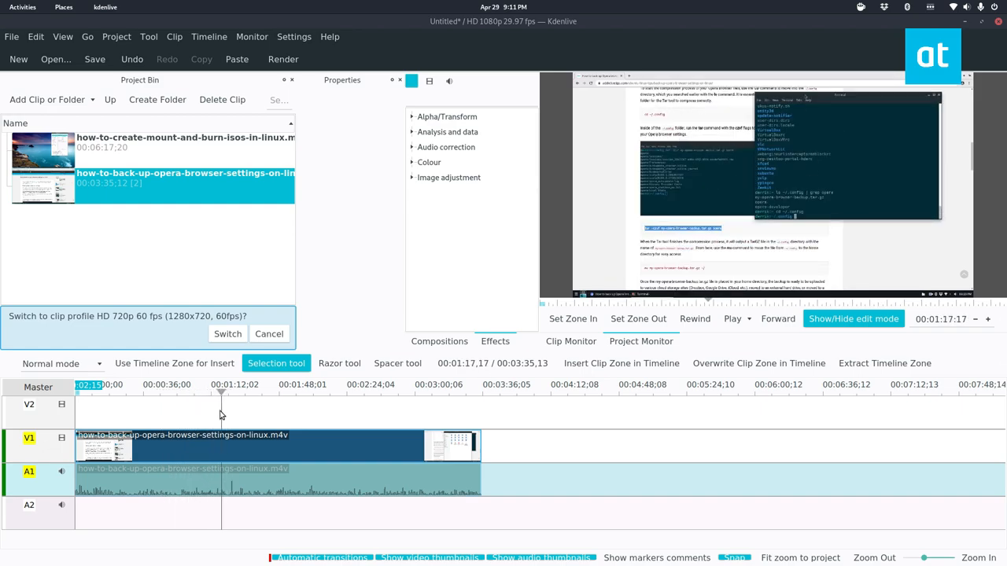
# - Extract the current frame as extracted-frame-example.png into the Pictures folder
pyautogui.click(731, 318)
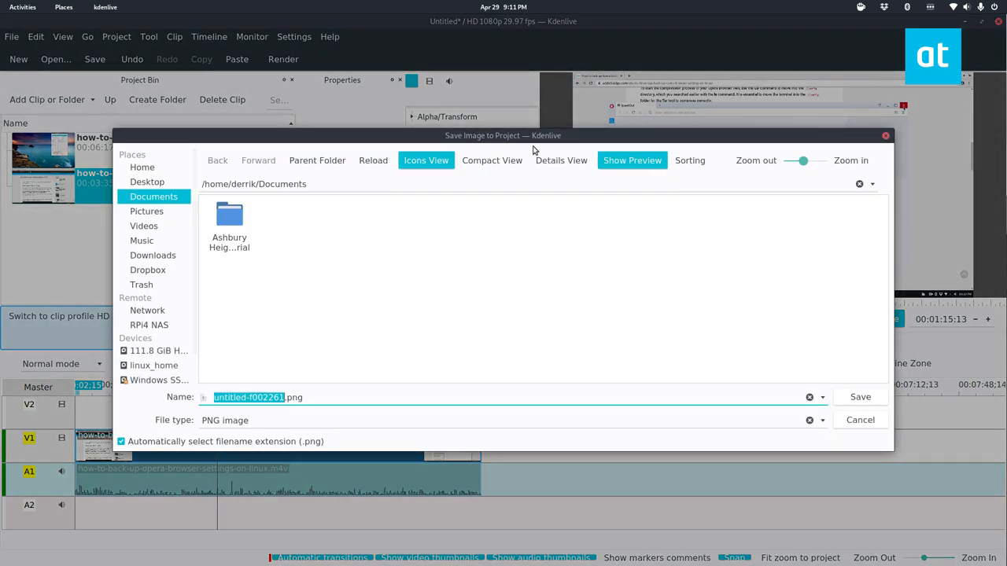
pyautogui.click(146, 211)
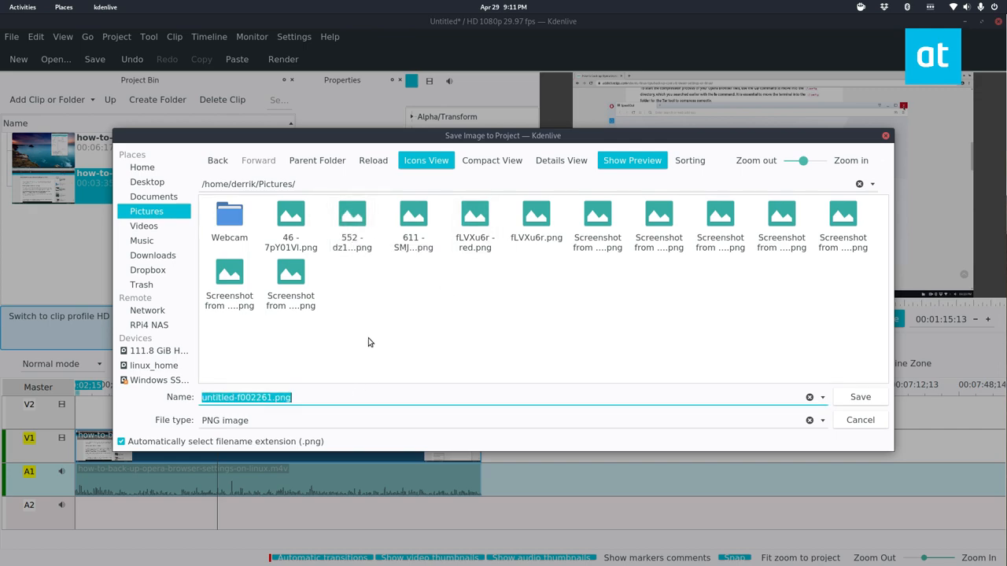
pyautogui.moveTo(453, 390)
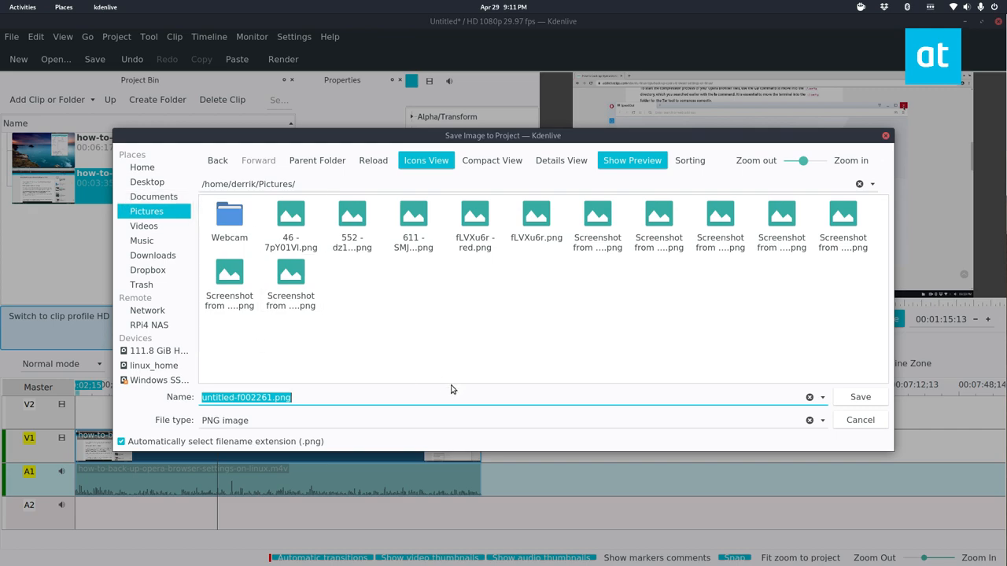
pyautogui.write('extracted-frame-exa')
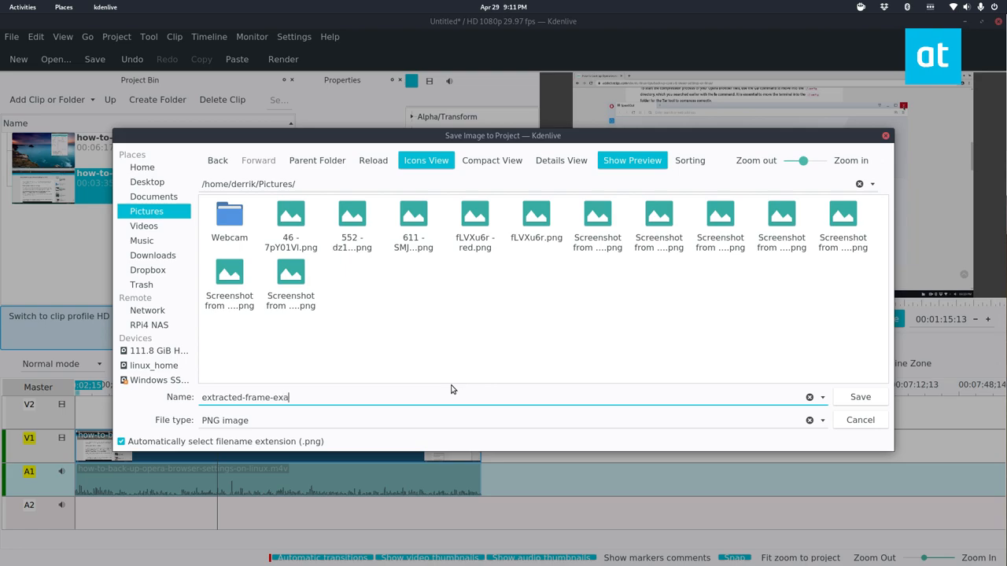
pyautogui.write('mple')
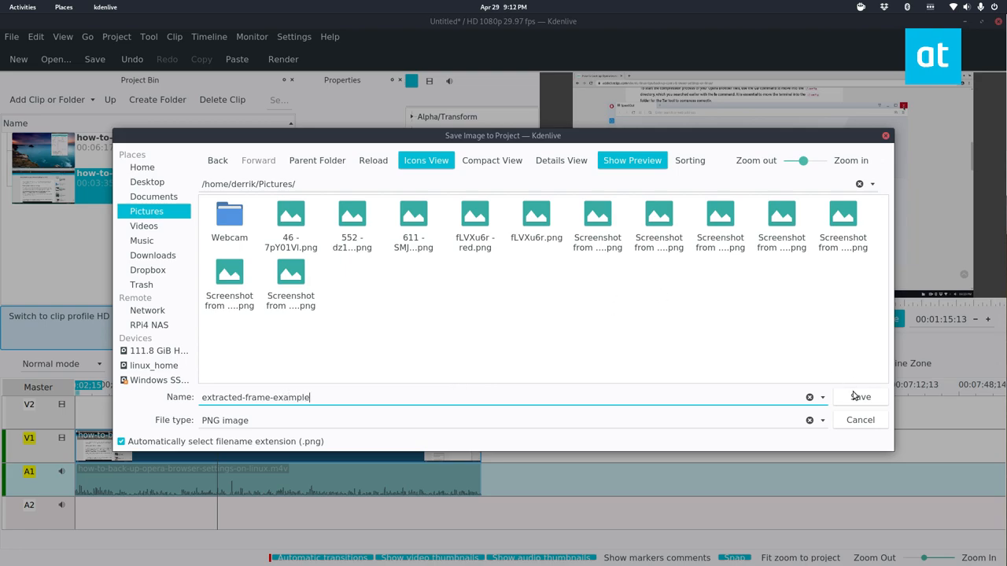
pyautogui.click(63, 7)
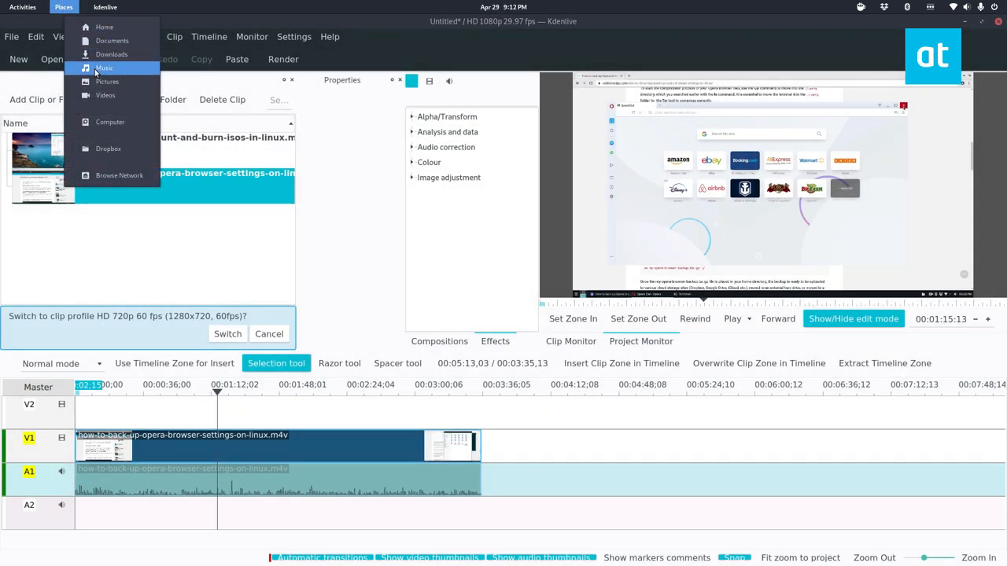
# - In Files, search Pictures for 'ex' and inspect extracted-frame-example.png (303.9 kB)
pyautogui.click(107, 81)
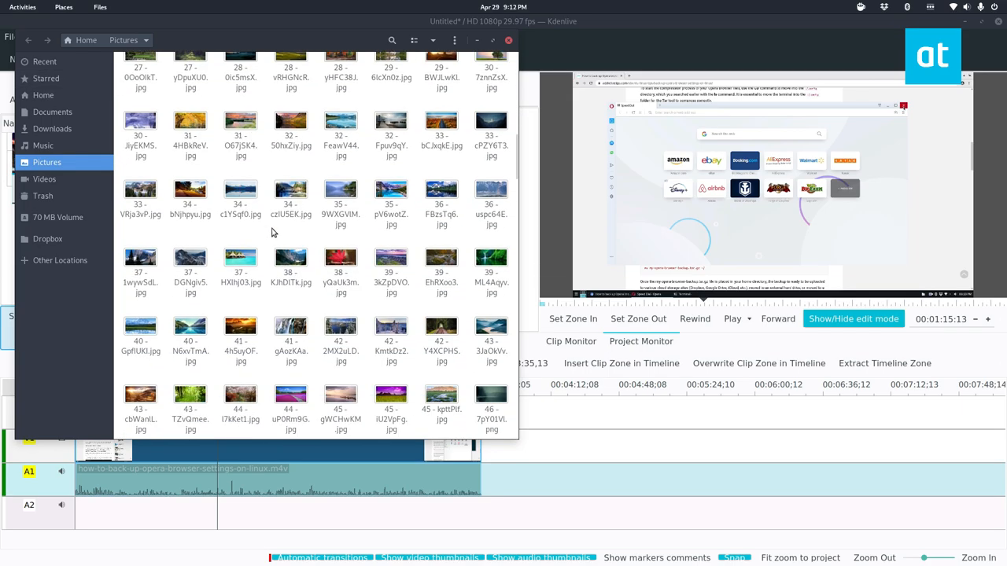
pyautogui.scroll(-3)
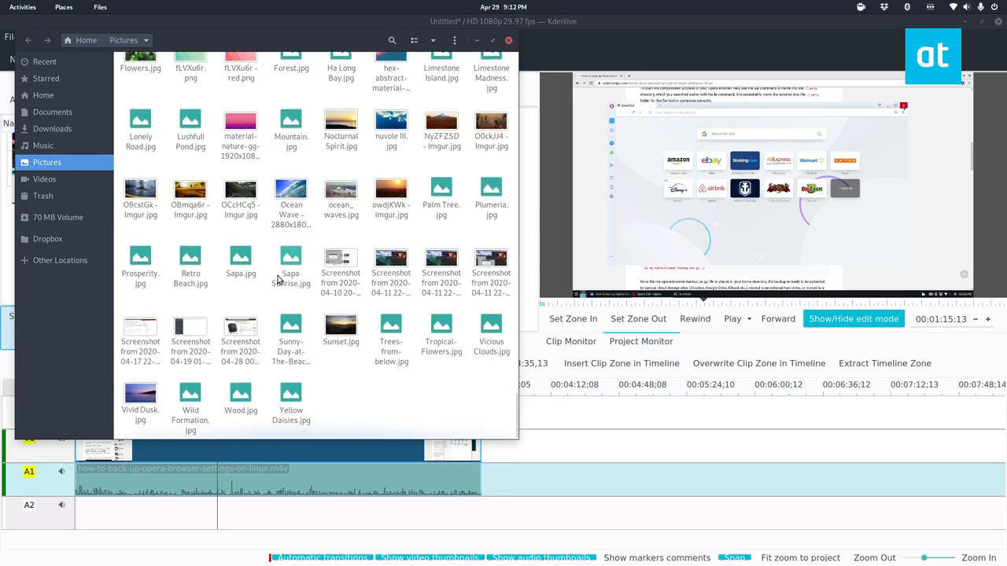
pyautogui.write('ex')
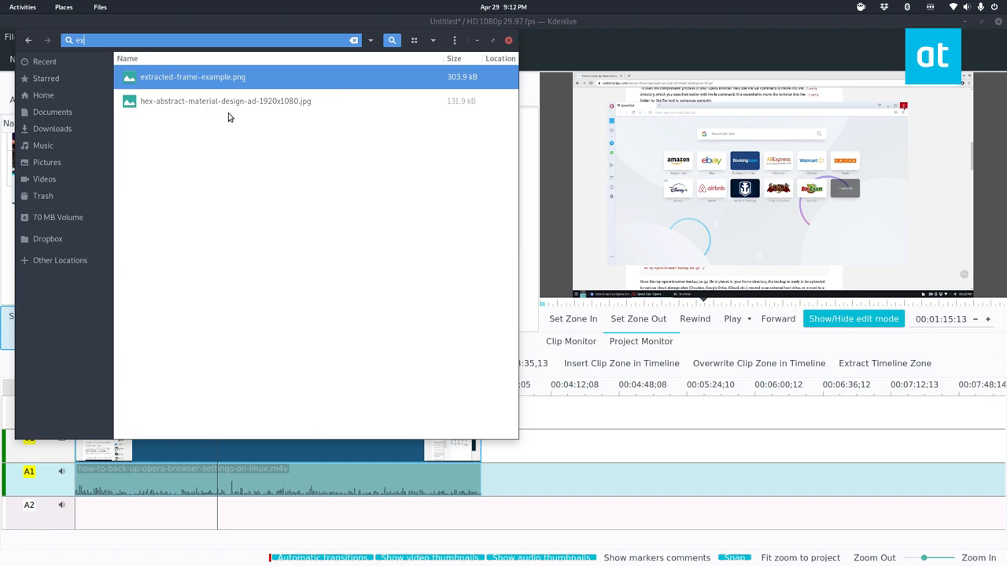
pyautogui.rightClick(192, 75)
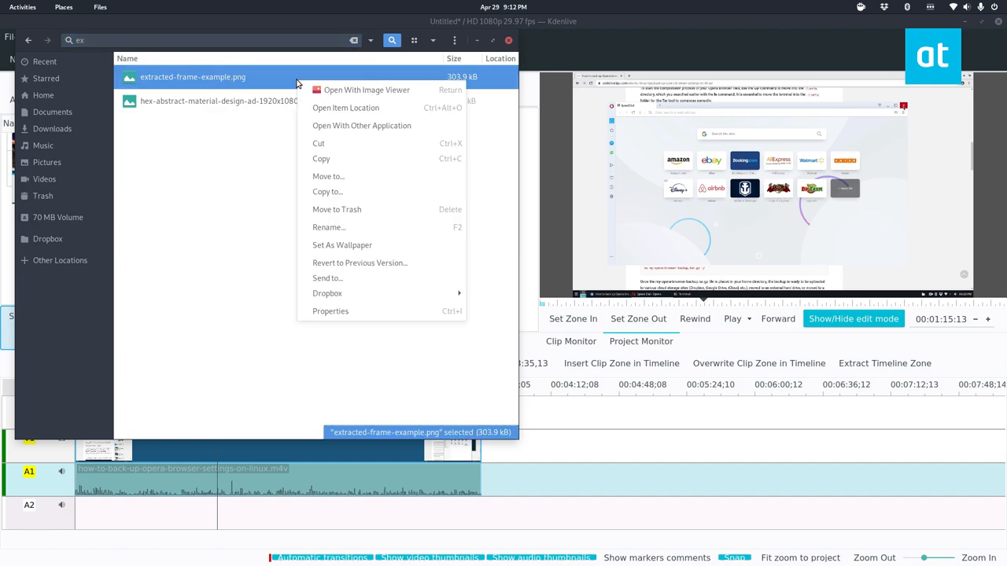
pyautogui.click(366, 89)
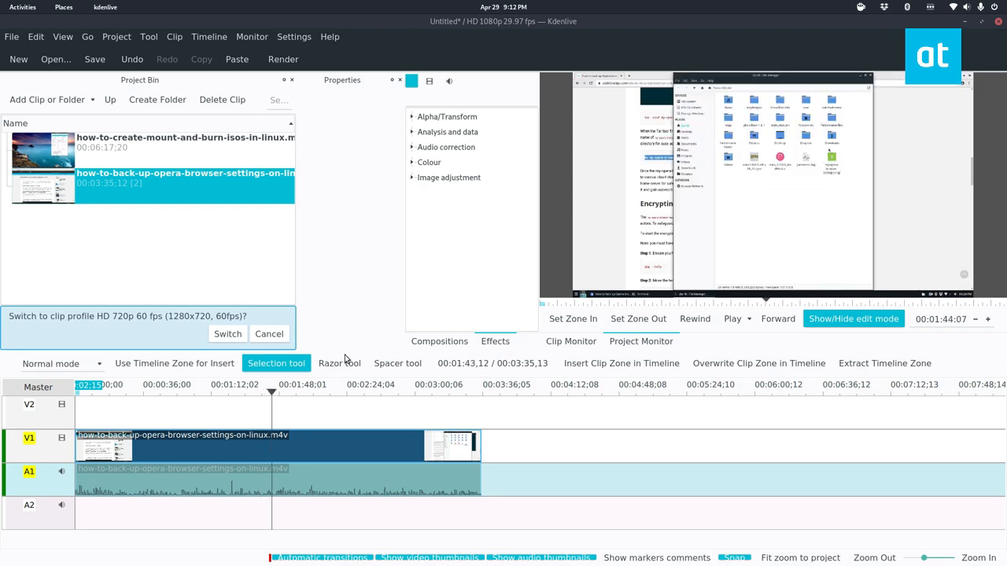
# - Extract the frame at 00:01:44:07 as frame2.png into Pictures
pyautogui.rightClick(771, 189)
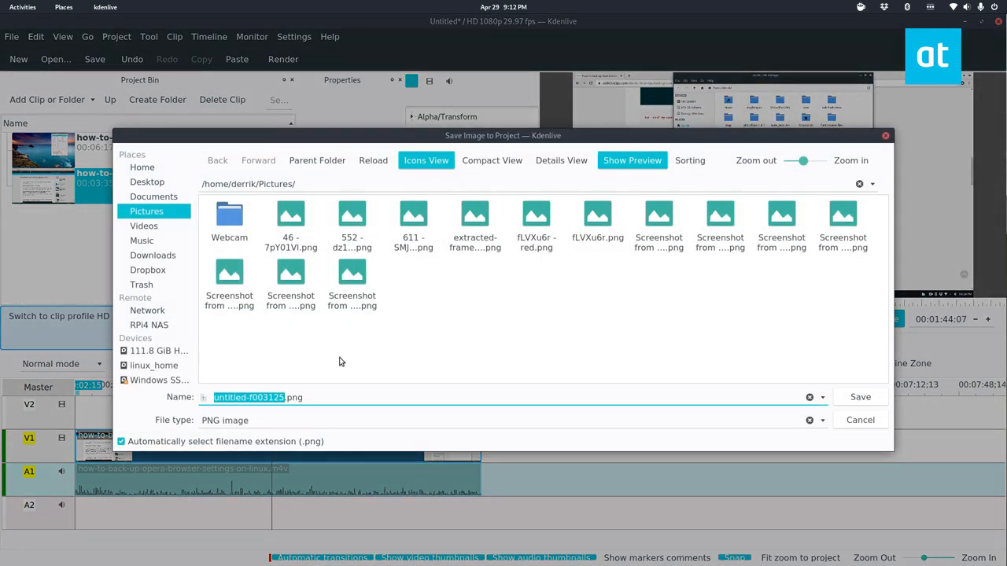
pyautogui.click(859, 419)
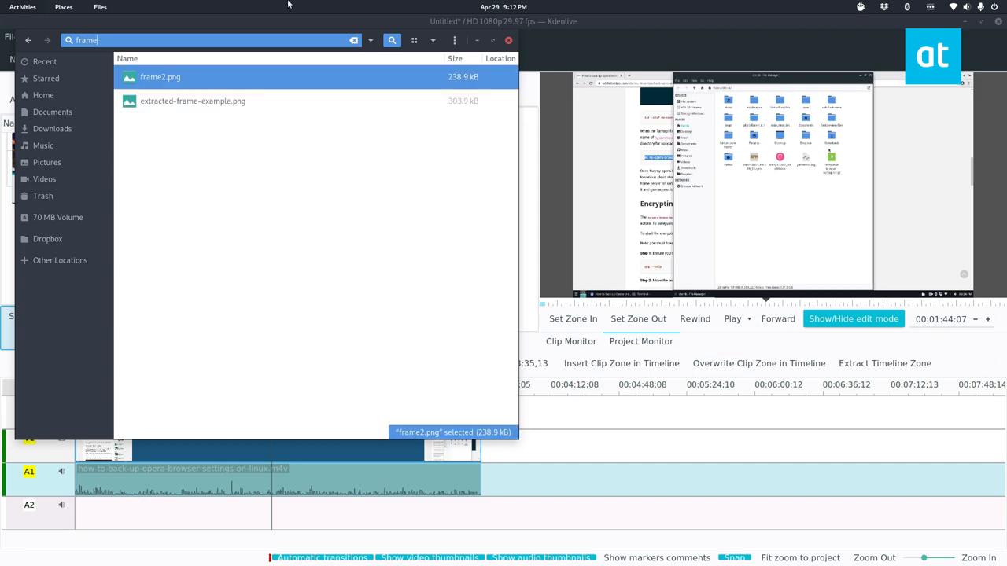
# - Open frame2.png from Files in Image Viewer to confirm the second frame
pyautogui.doubleClick(161, 76)
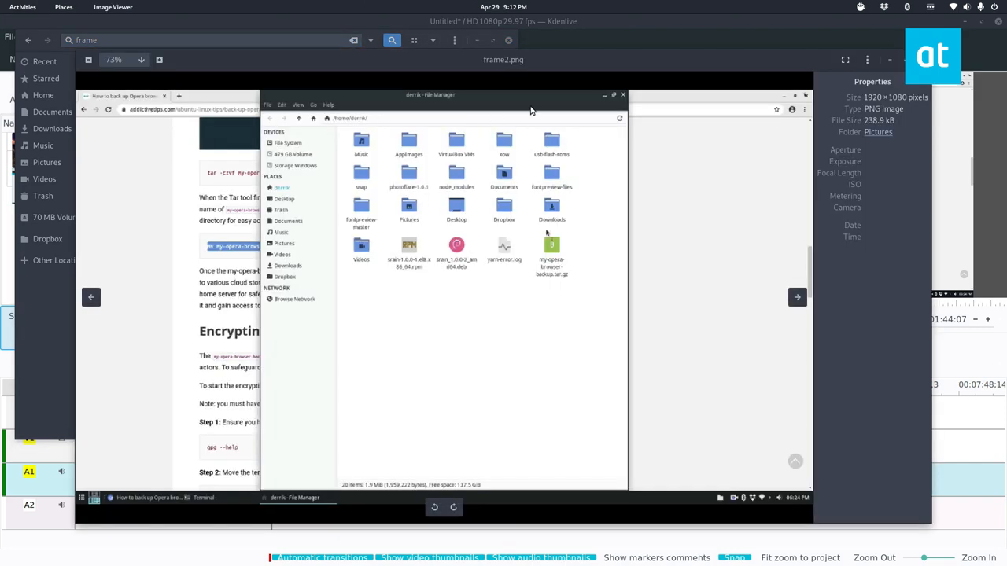
pyautogui.moveTo(529, 80)
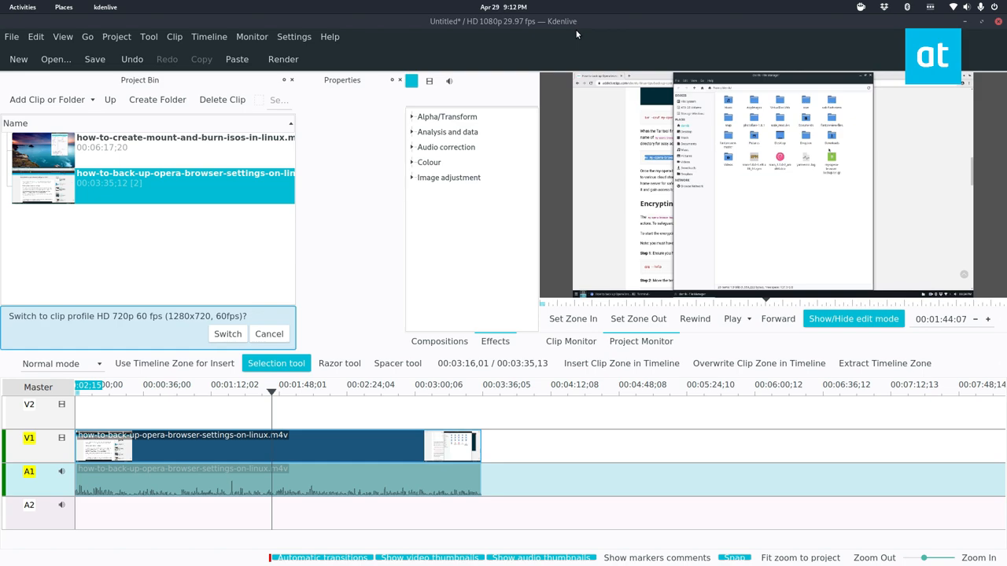
pyautogui.rightClick(731, 142)
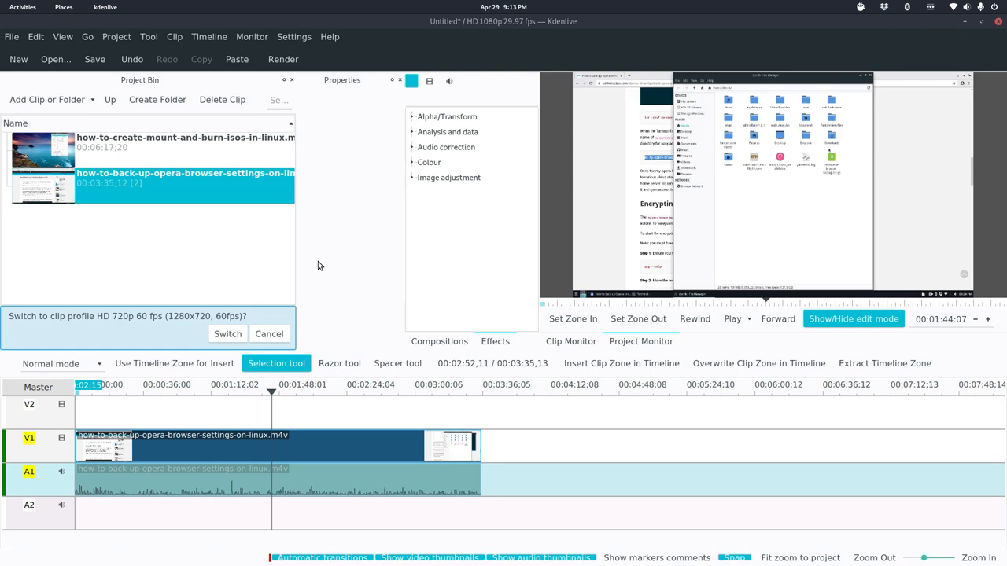
pyautogui.moveTo(401, 195)
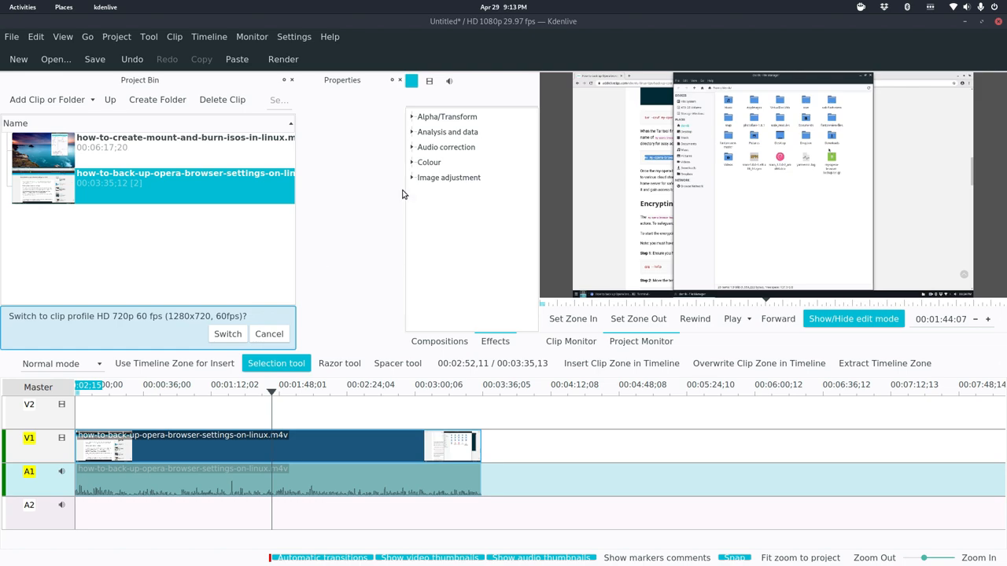